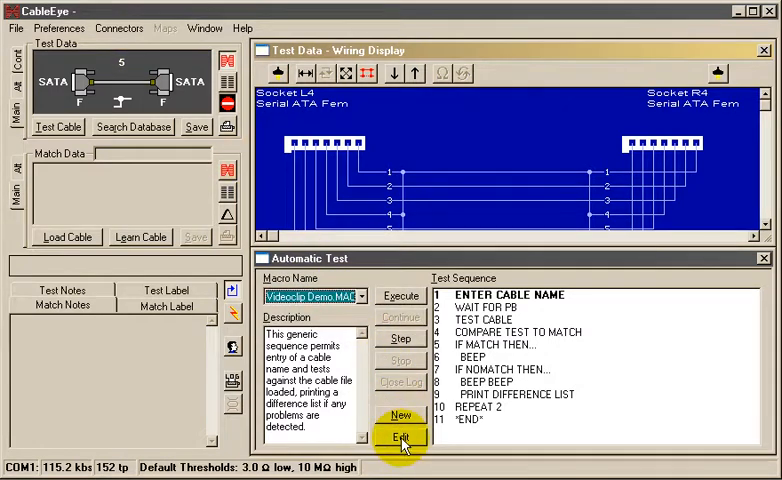
# Put the macro into edit mode and filter the Command List for 'print'
pyautogui.click(401, 438)
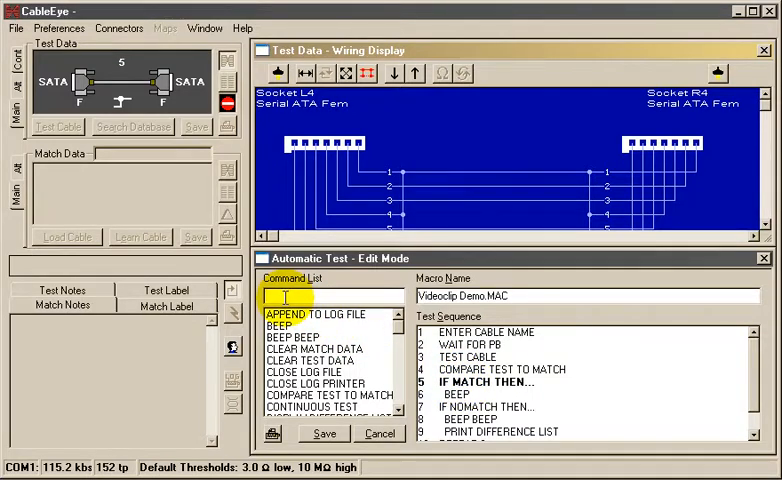
pyautogui.write('p')
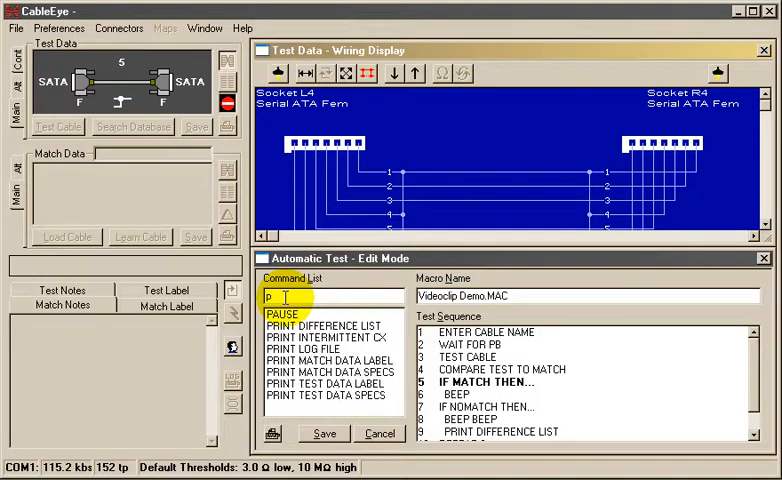
pyautogui.write('rint')
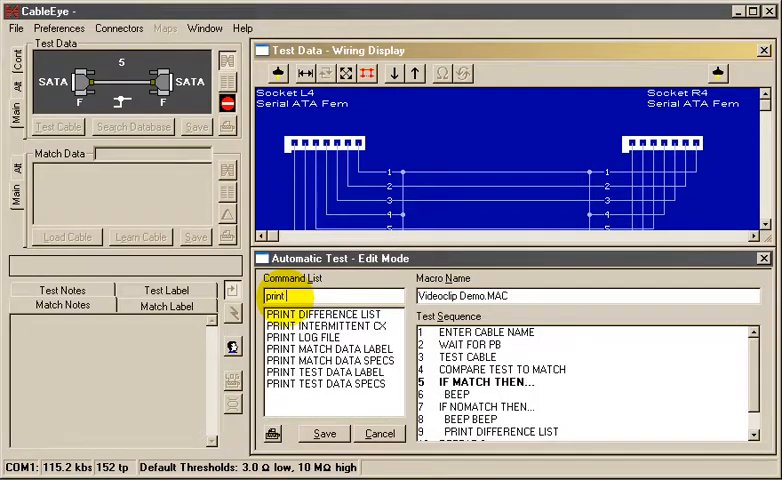
pyautogui.write('t')
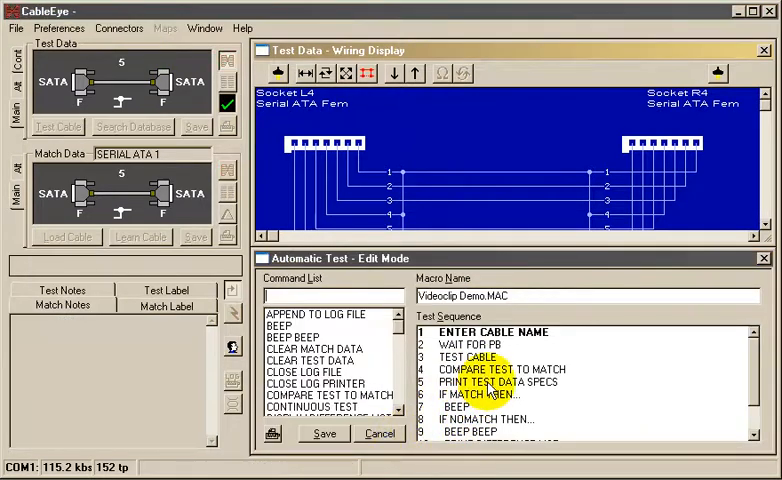
# Delete PRINT TEST DATA SPECS and add OPEN LOG FILE, LOG HEADER and LOG TEST RESULT
pyautogui.click(520, 382)
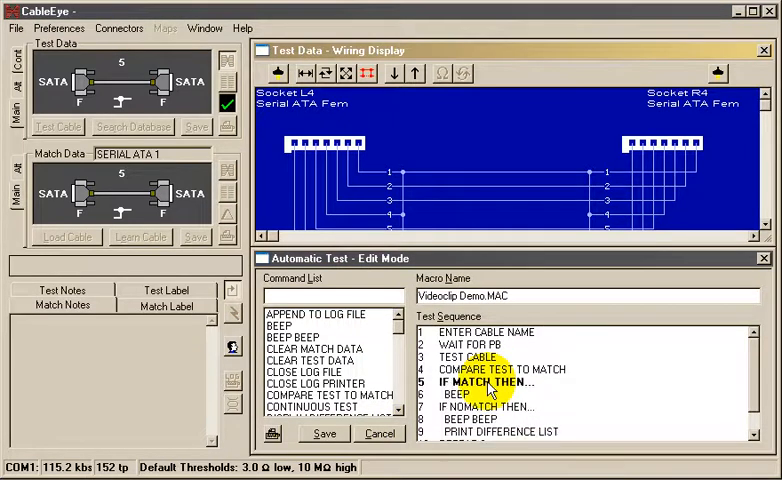
pyautogui.moveTo(595, 390)
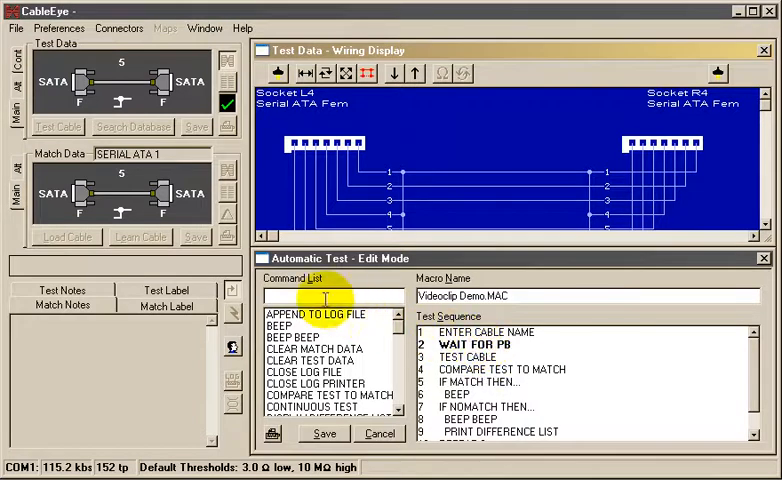
pyautogui.write('op')
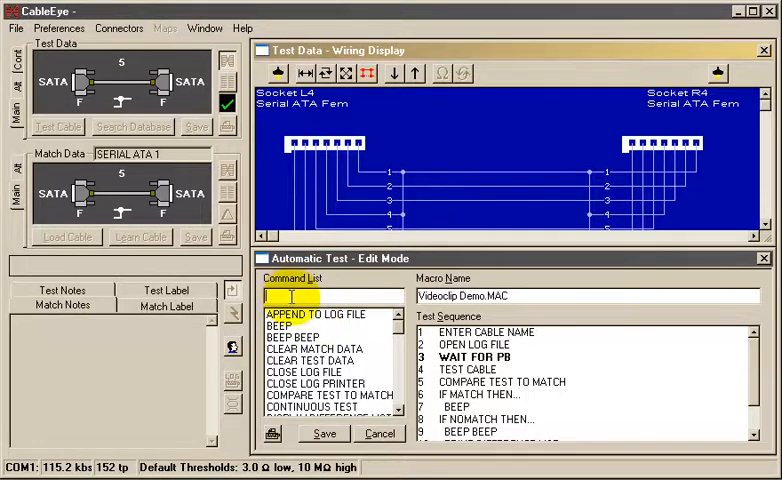
pyautogui.write('log')
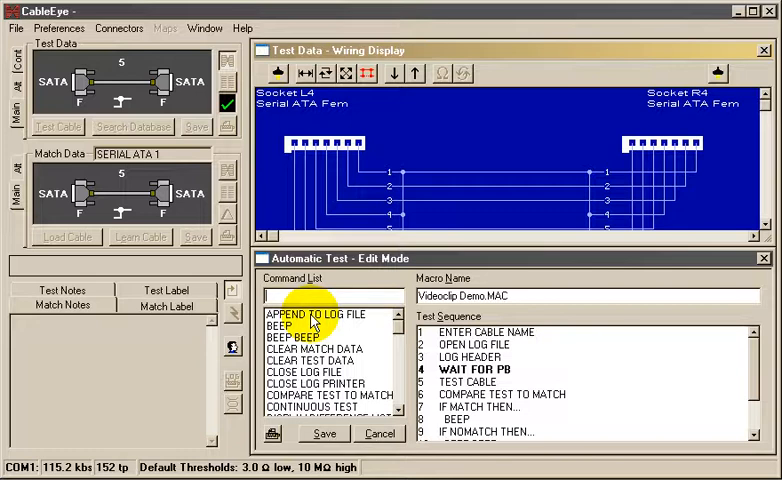
pyautogui.moveTo(525, 392)
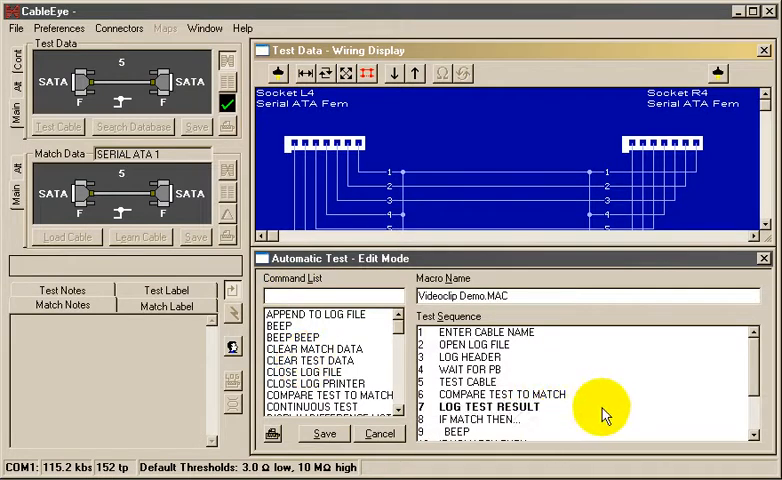
# Insert a REPEAT step with a count of 4 just before *END*
pyautogui.scroll(-3)
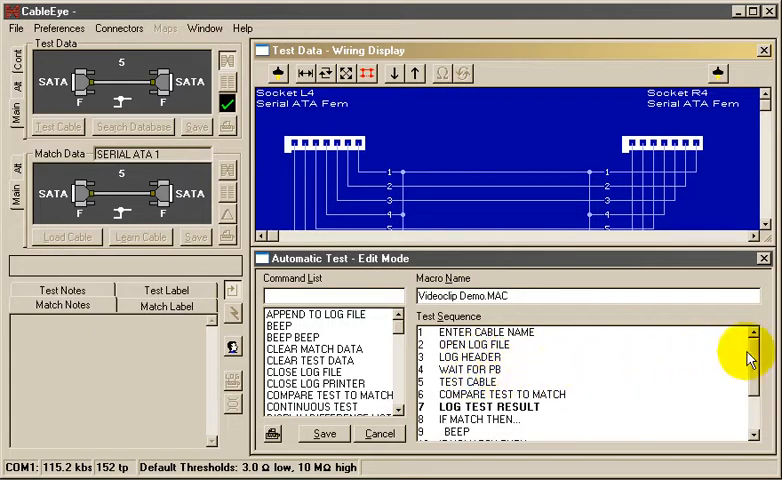
pyautogui.scroll(-3)
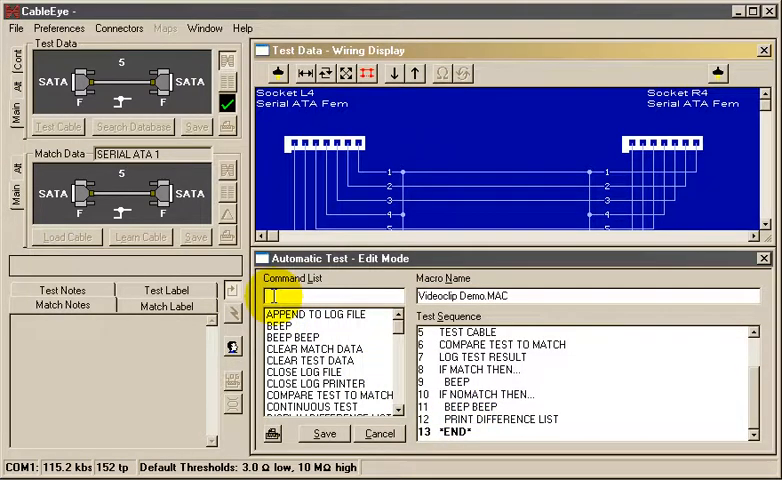
pyautogui.write('R')
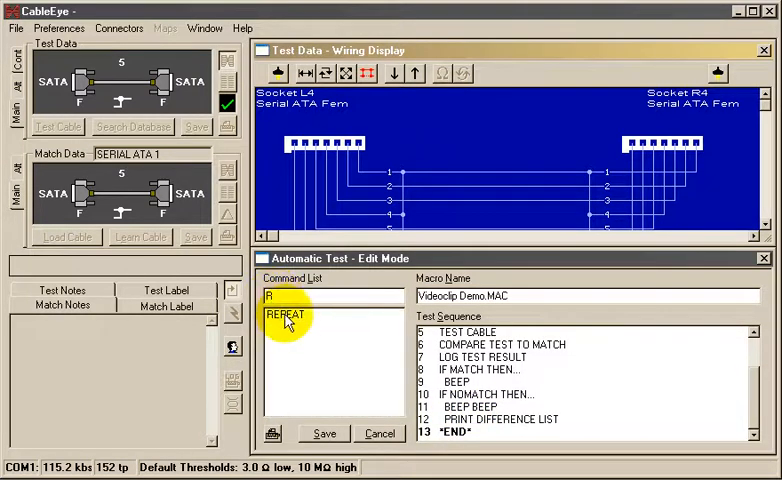
pyautogui.doubleClick(285, 315)
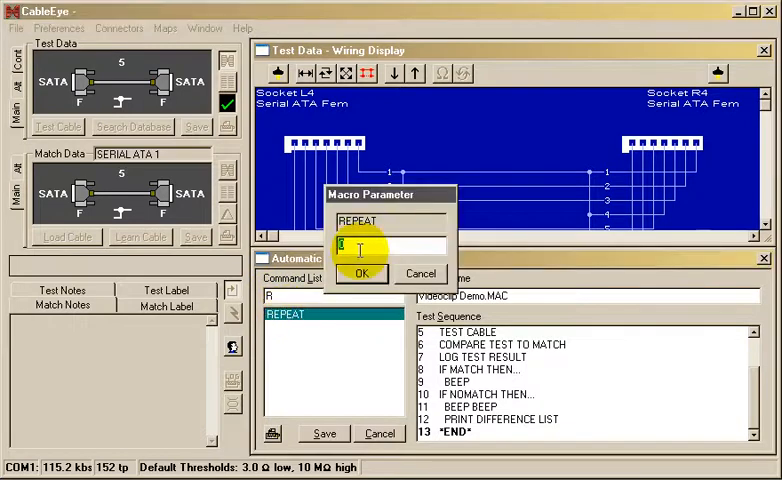
pyautogui.write('4')
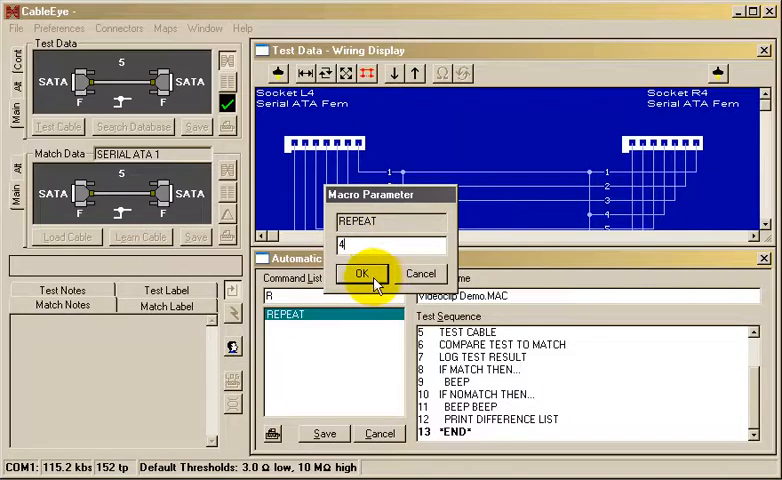
pyautogui.click(362, 274)
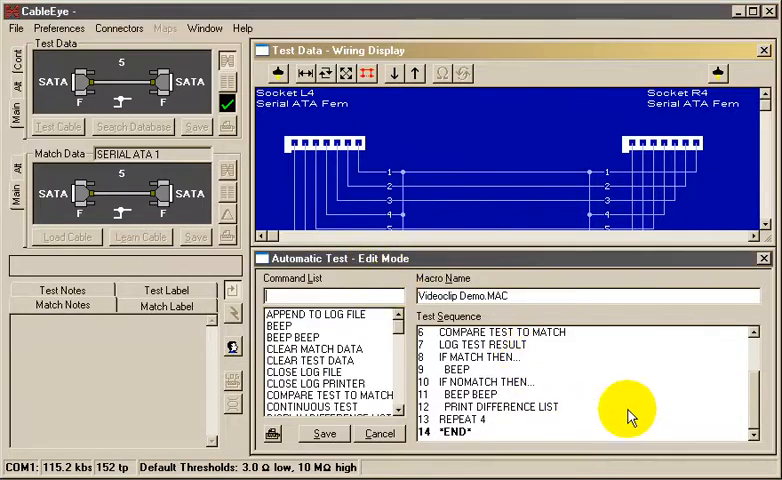
# Run the macro and load SERIAL ATA 1 as the match data
pyautogui.scroll(3)
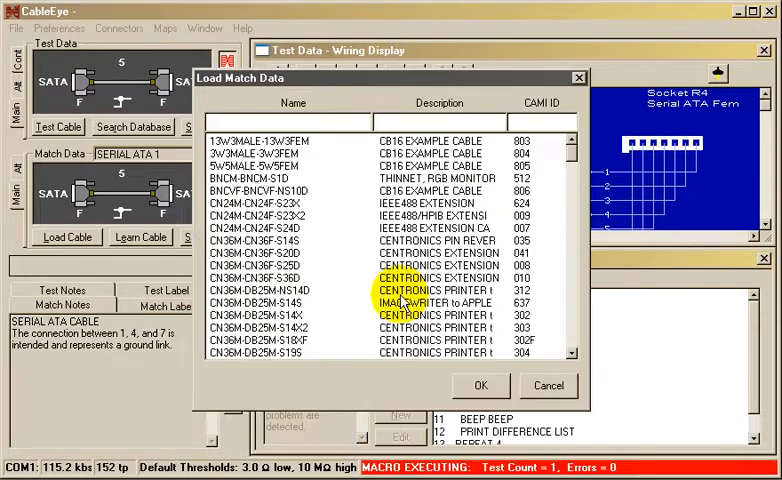
pyautogui.write('S')
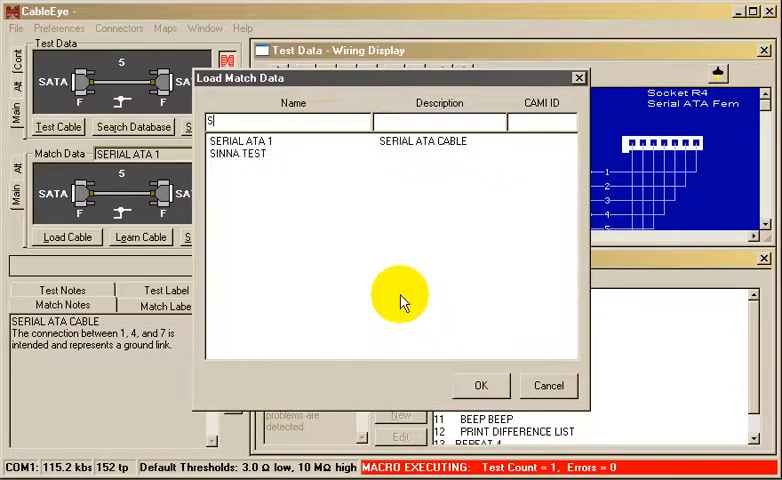
pyautogui.write('ERIAL')
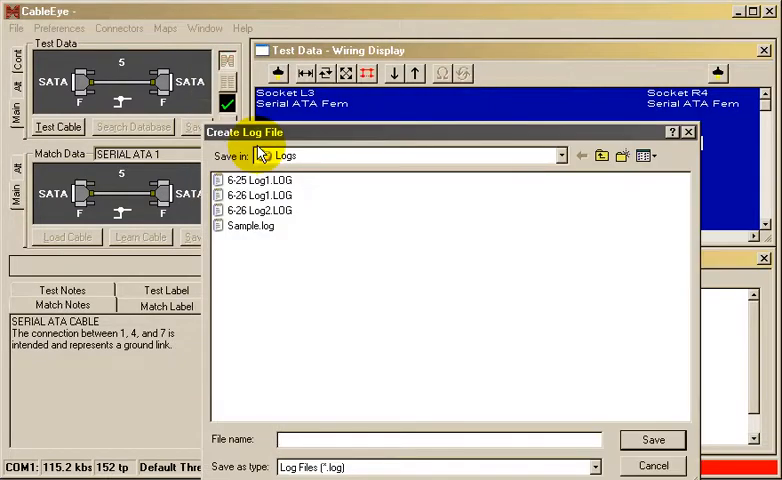
pyautogui.moveTo(278, 327)
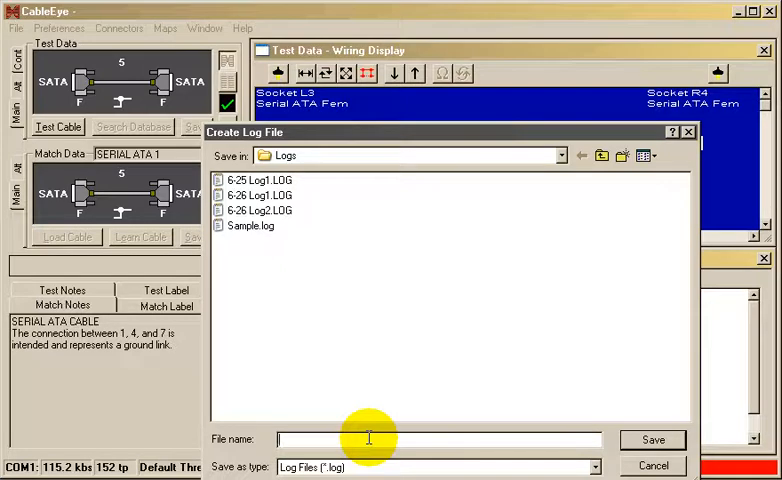
# Create and save the log file as '6-26 Log3'
pyautogui.write('6-')
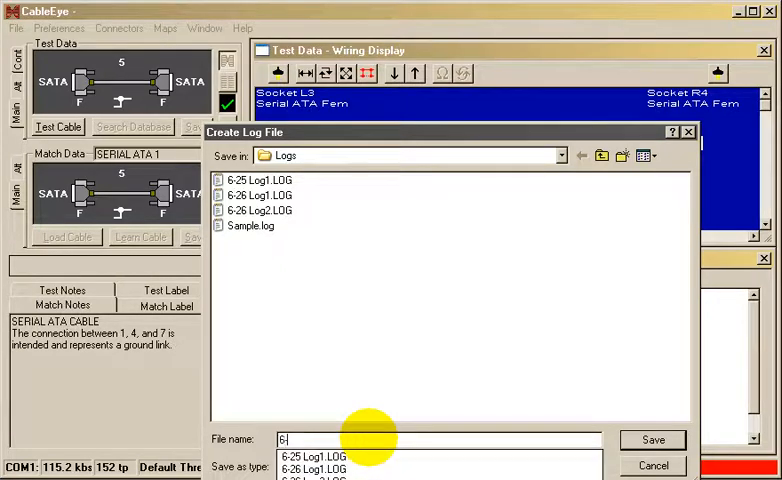
pyautogui.write('26 Log3')
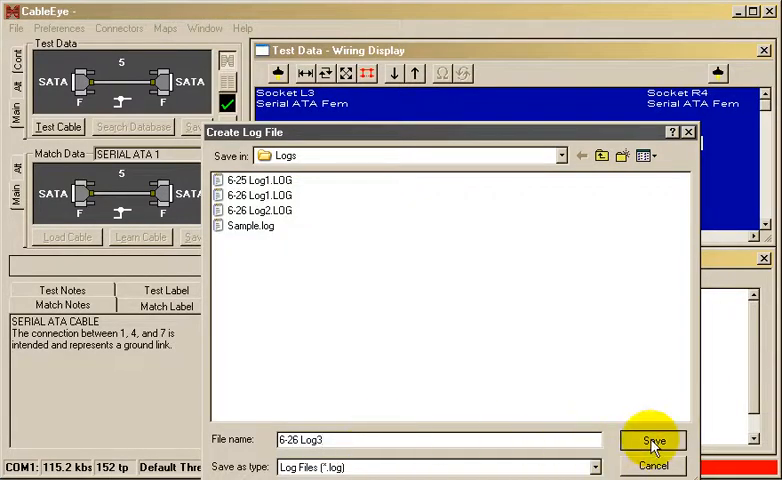
pyautogui.click(651, 441)
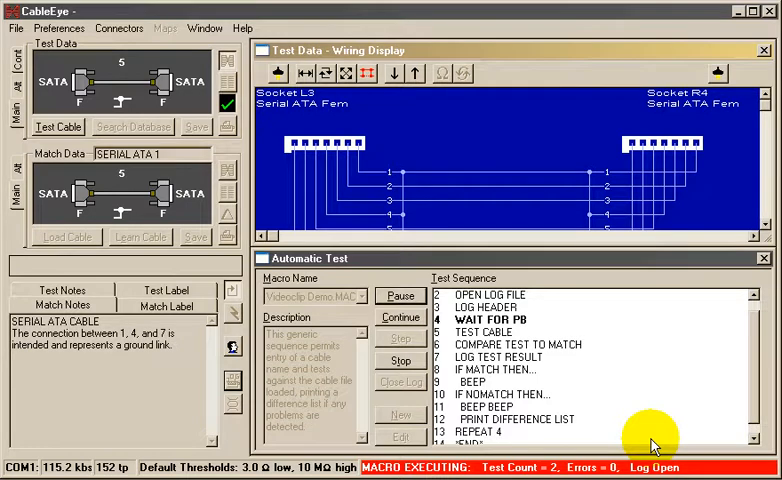
# Trigger six consecutive cable tests with the pushbutton, continuing past a failed test
pyautogui.click(400, 317)
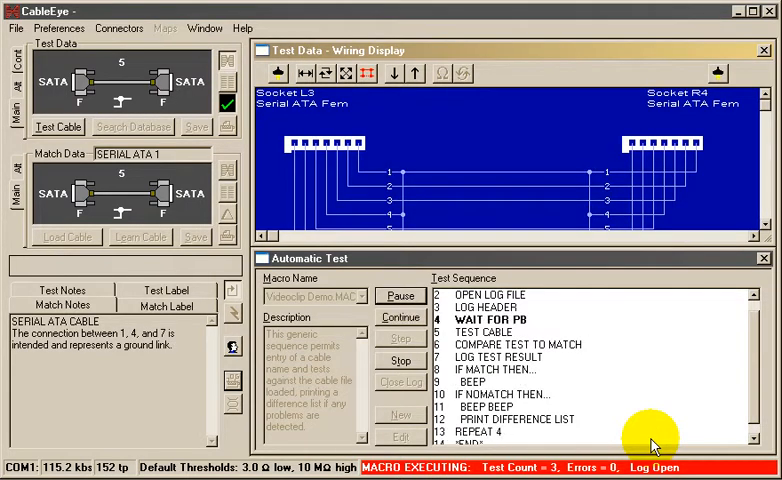
pyautogui.click(400, 317)
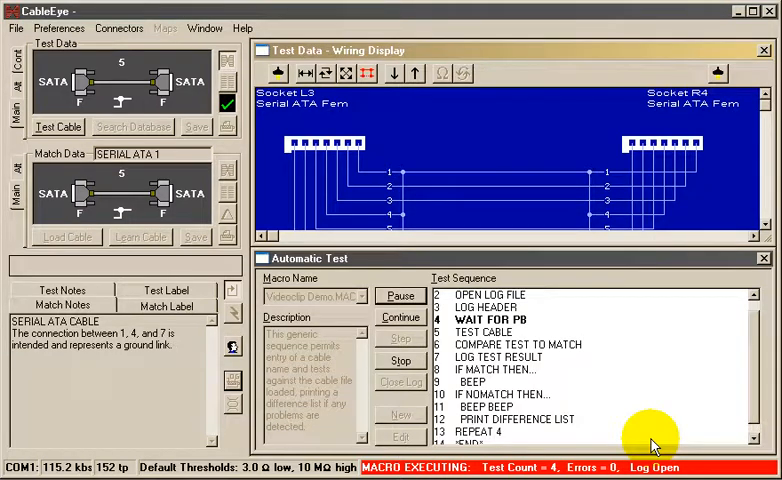
pyautogui.click(400, 317)
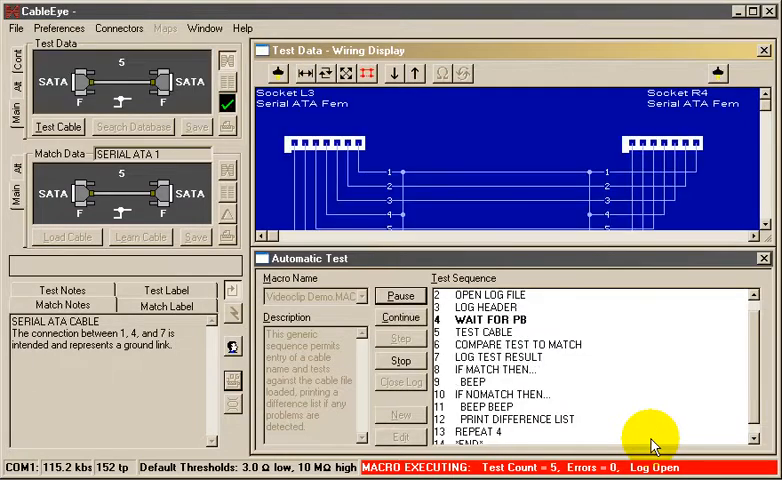
pyautogui.click(400, 317)
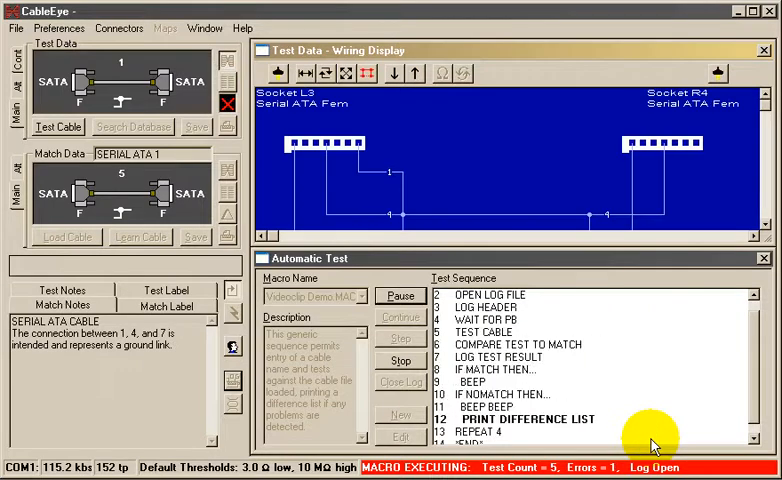
pyautogui.click(400, 317)
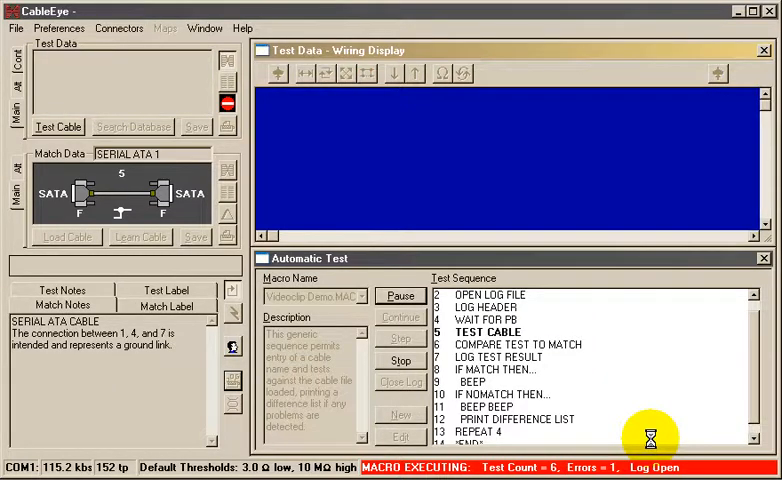
pyautogui.click(400, 317)
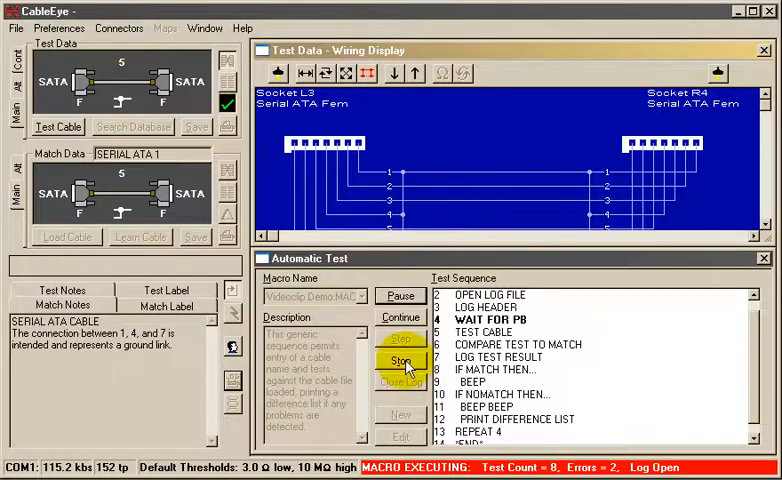
# Stop the macro and close the log to choose a log file for printing
pyautogui.click(401, 361)
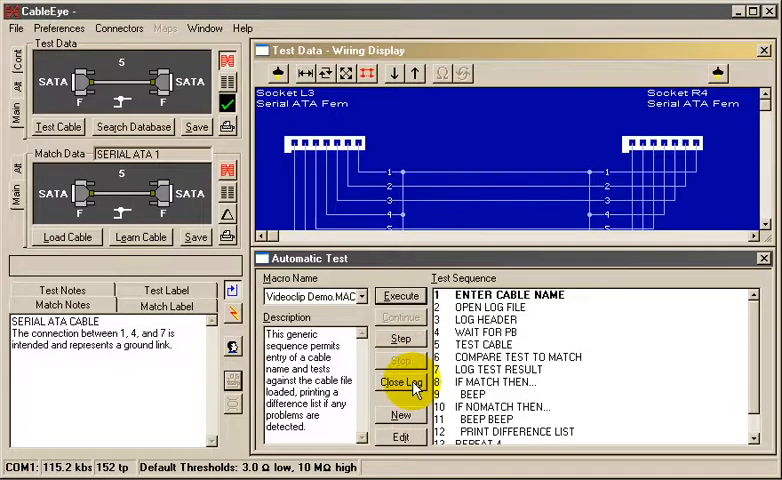
pyautogui.click(400, 383)
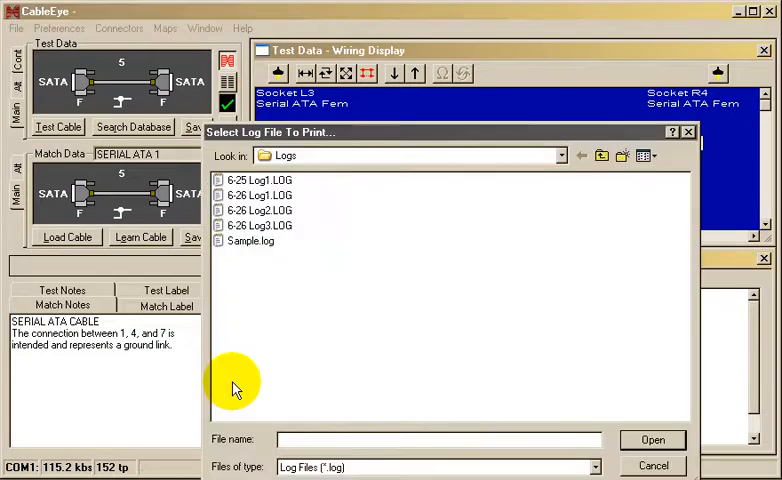
pyautogui.moveTo(283, 232)
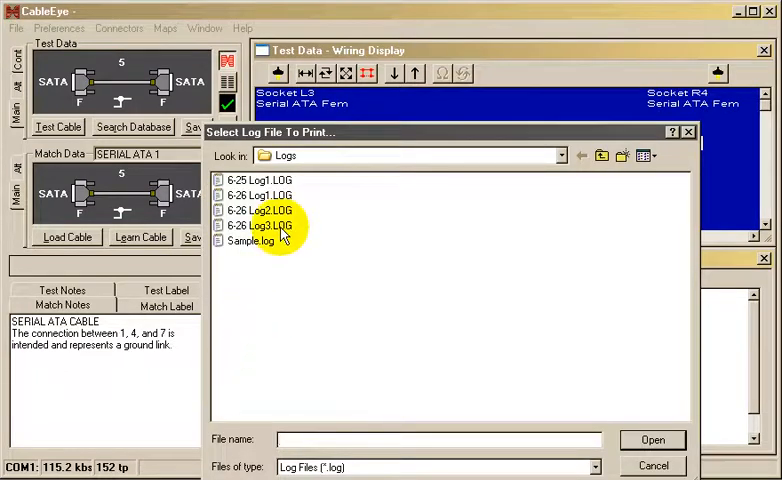